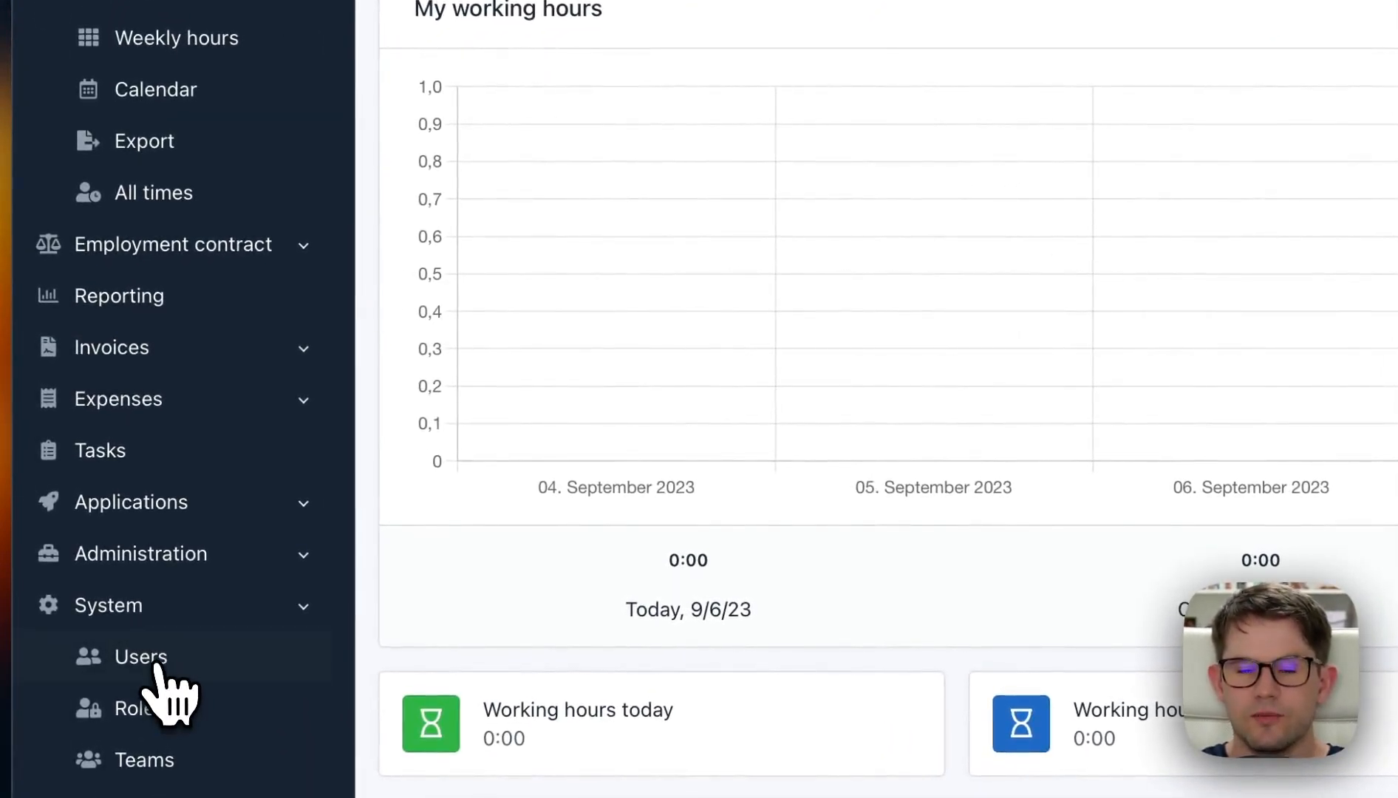
Show the full Users list from the System sidebar menu.
click(139, 656)
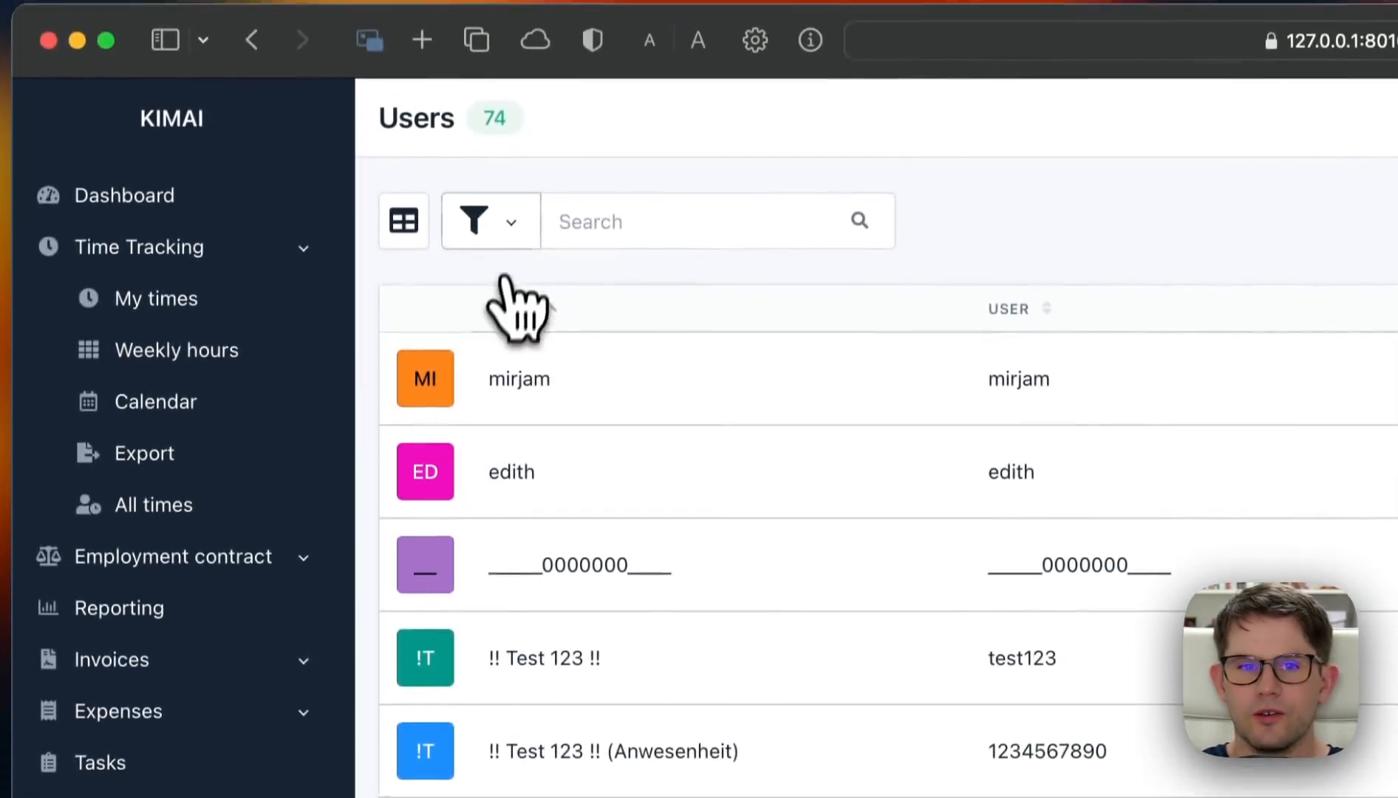
Set the user filter's Active field to No, leaving the search not yet run.
click(473, 220)
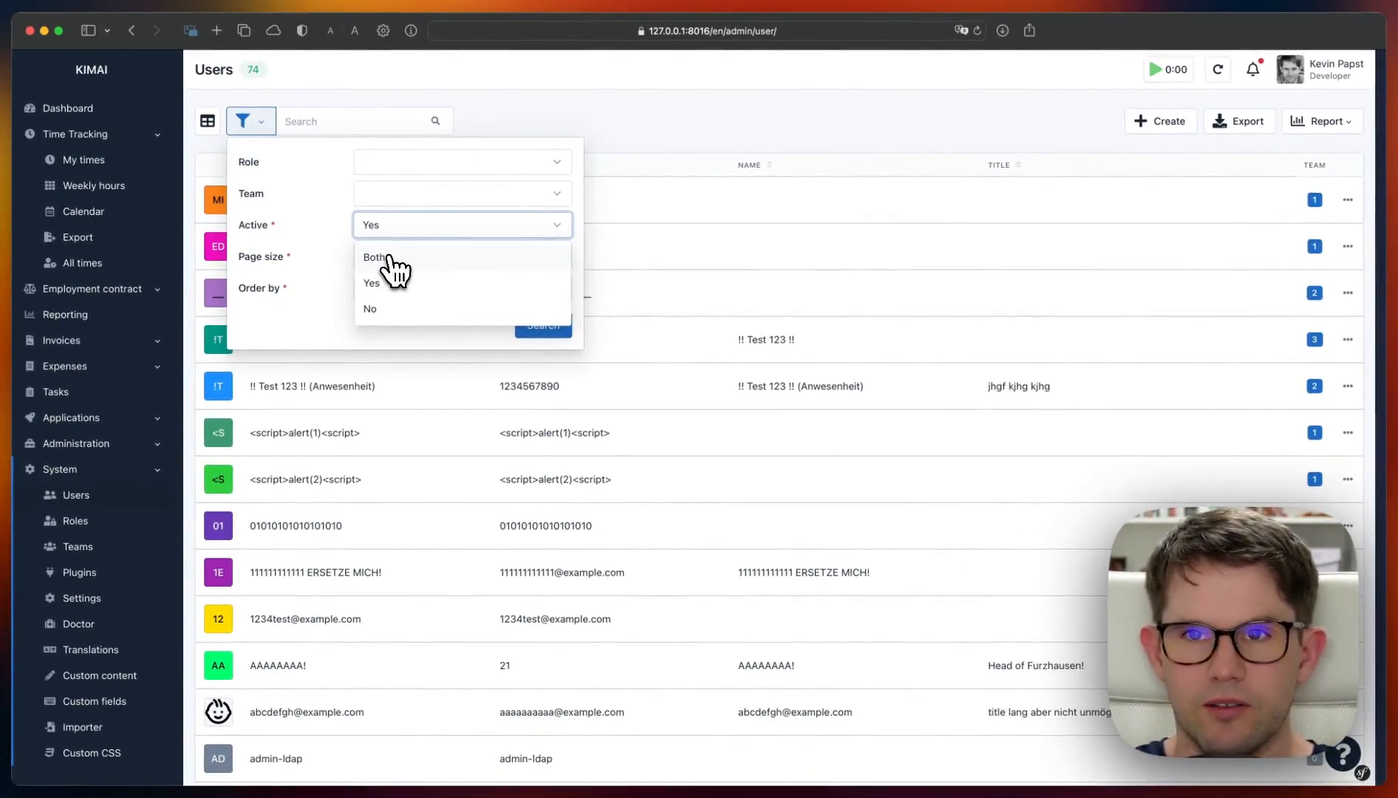
mouse_move(378, 316)
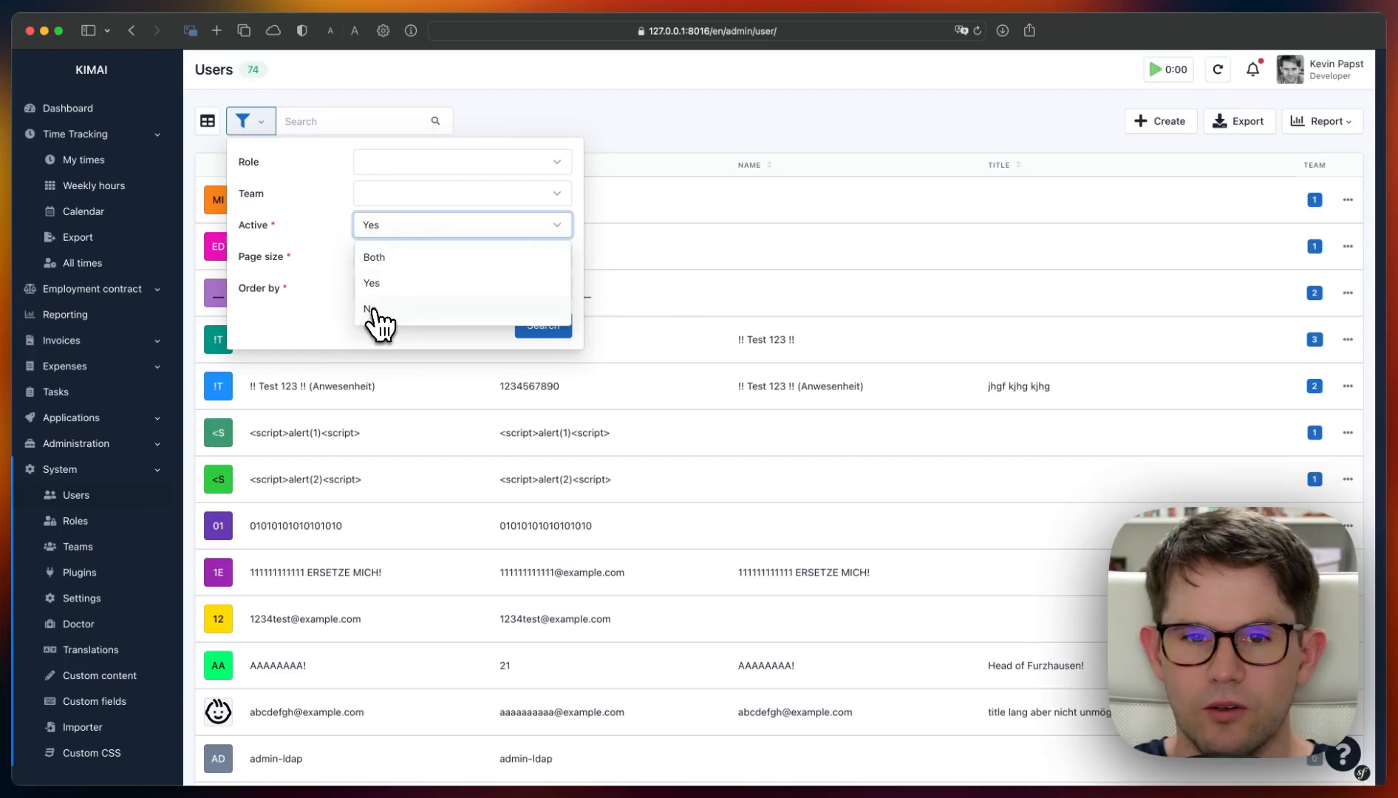
click(371, 308)
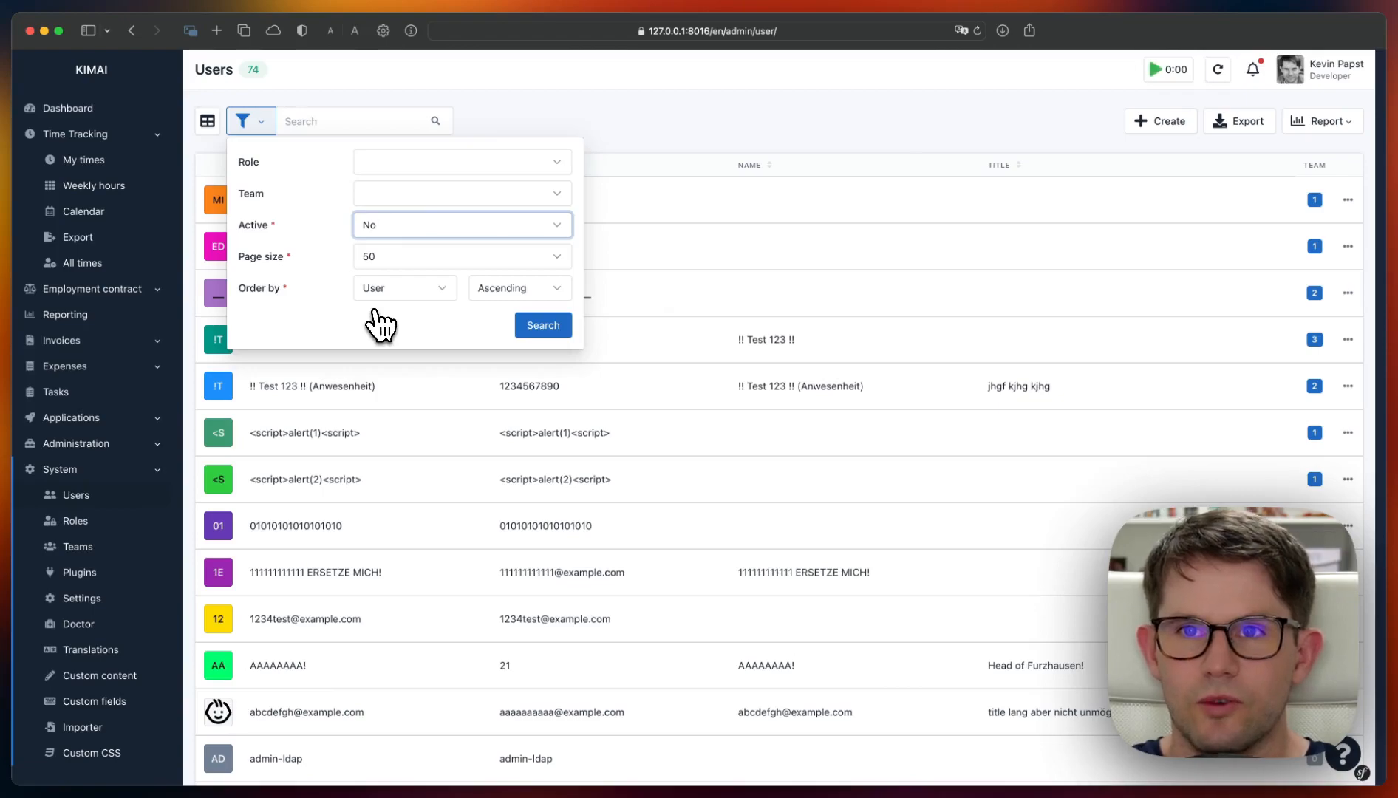
mouse_move(316, 235)
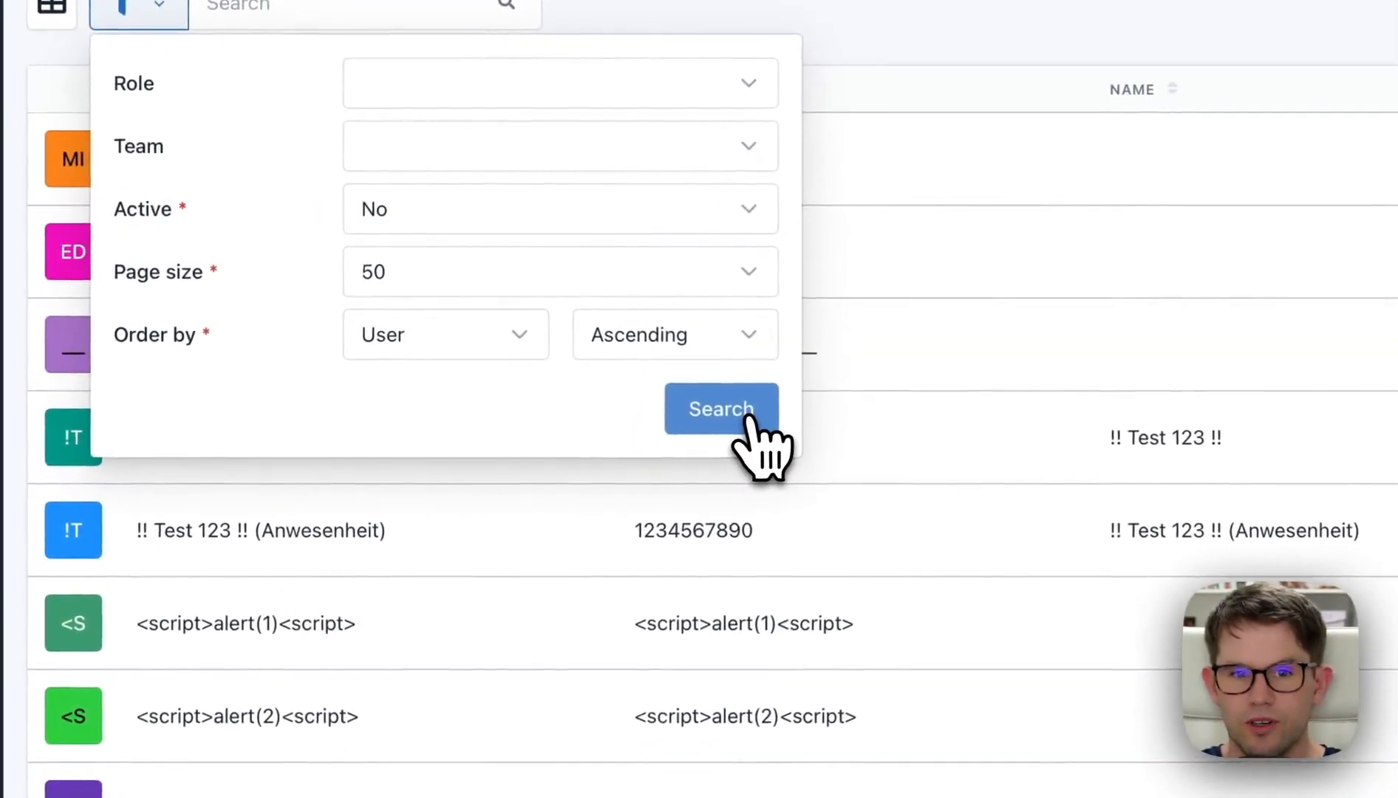
Run the search so only deactivated users are listed.
click(720, 409)
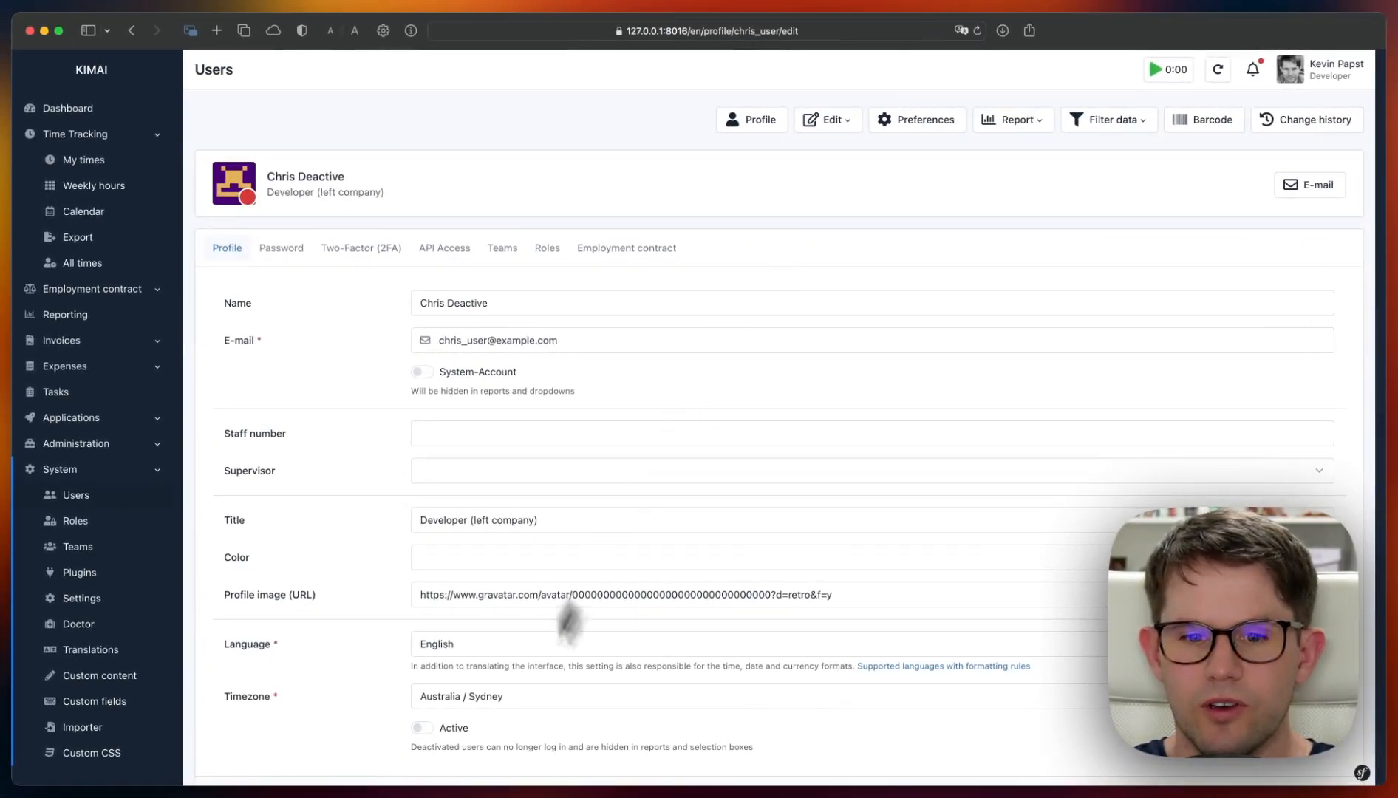
mouse_move(457, 740)
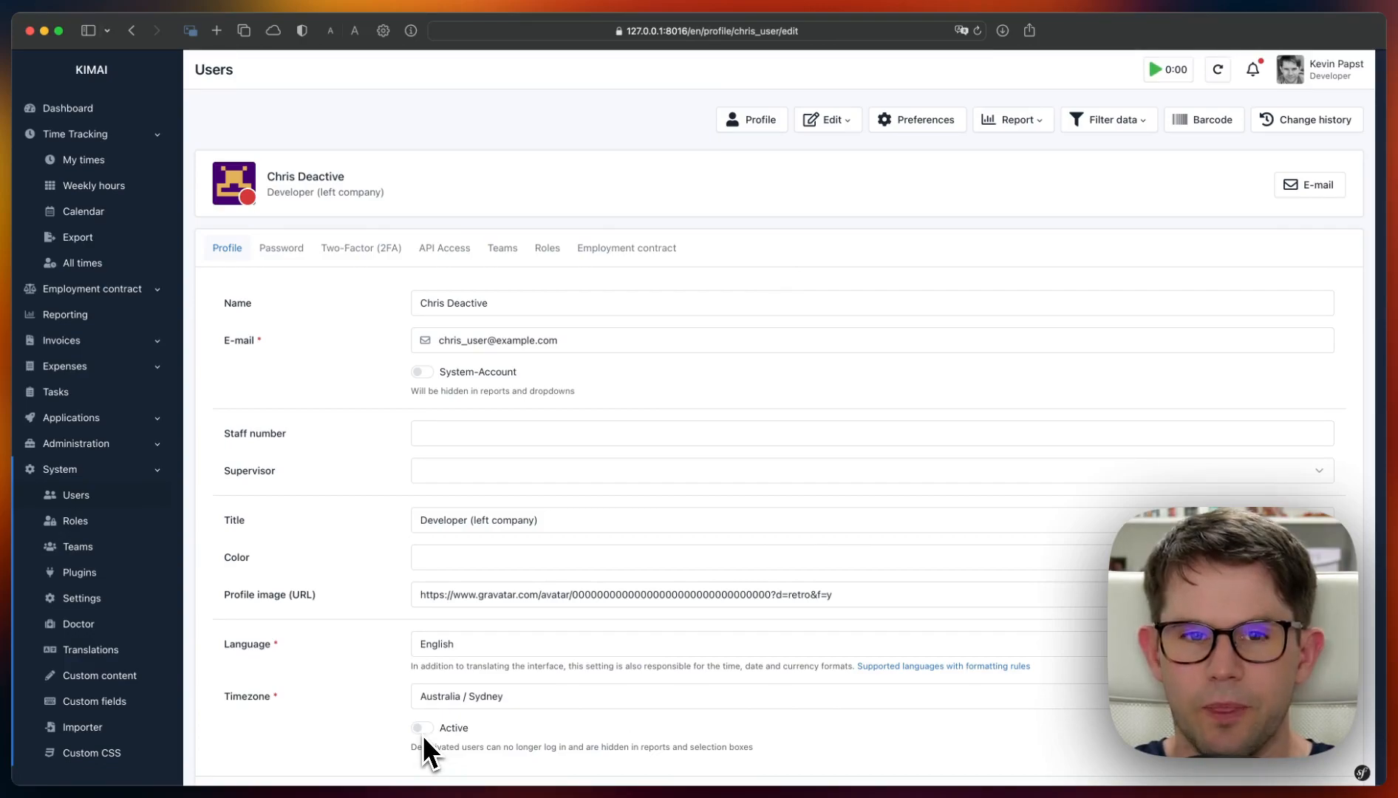
mouse_move(255, 205)
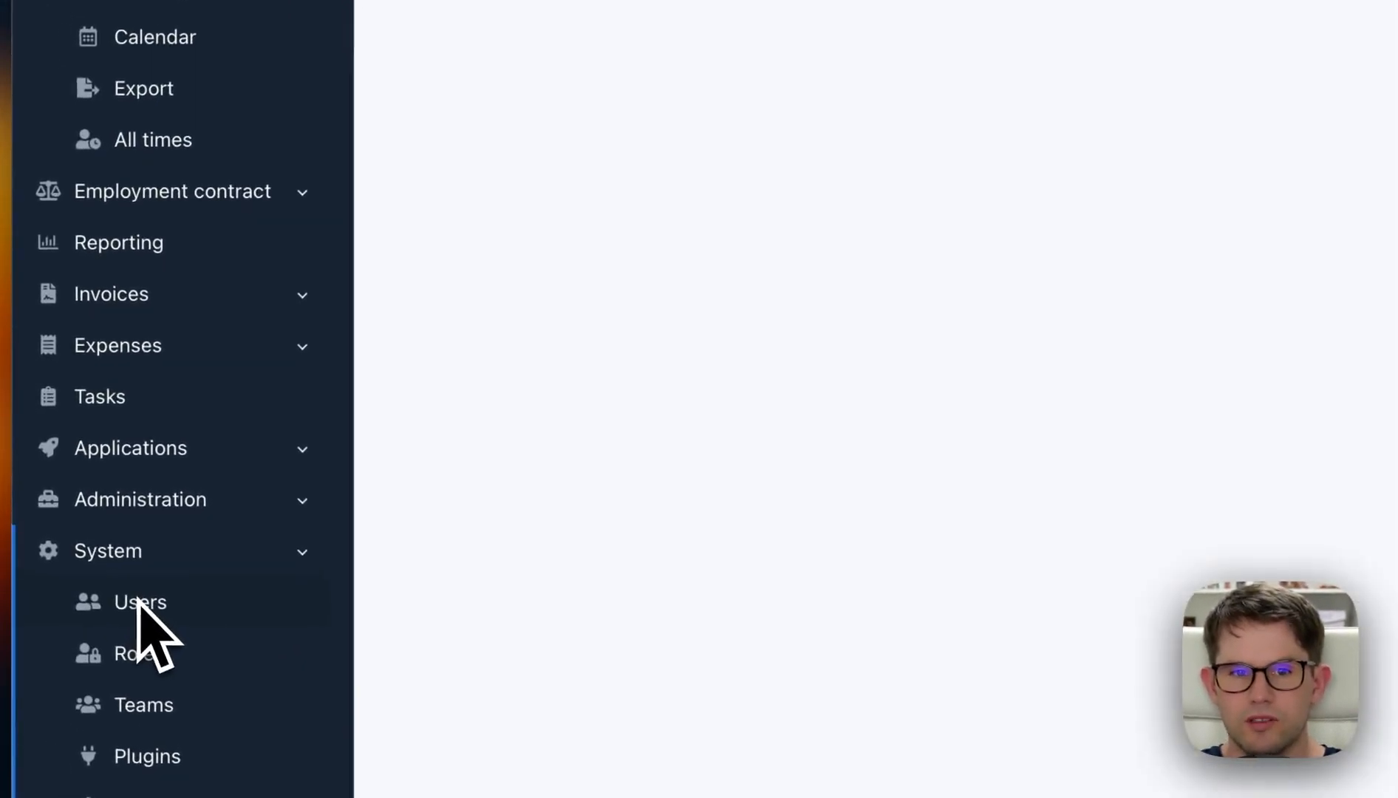
click(139, 601)
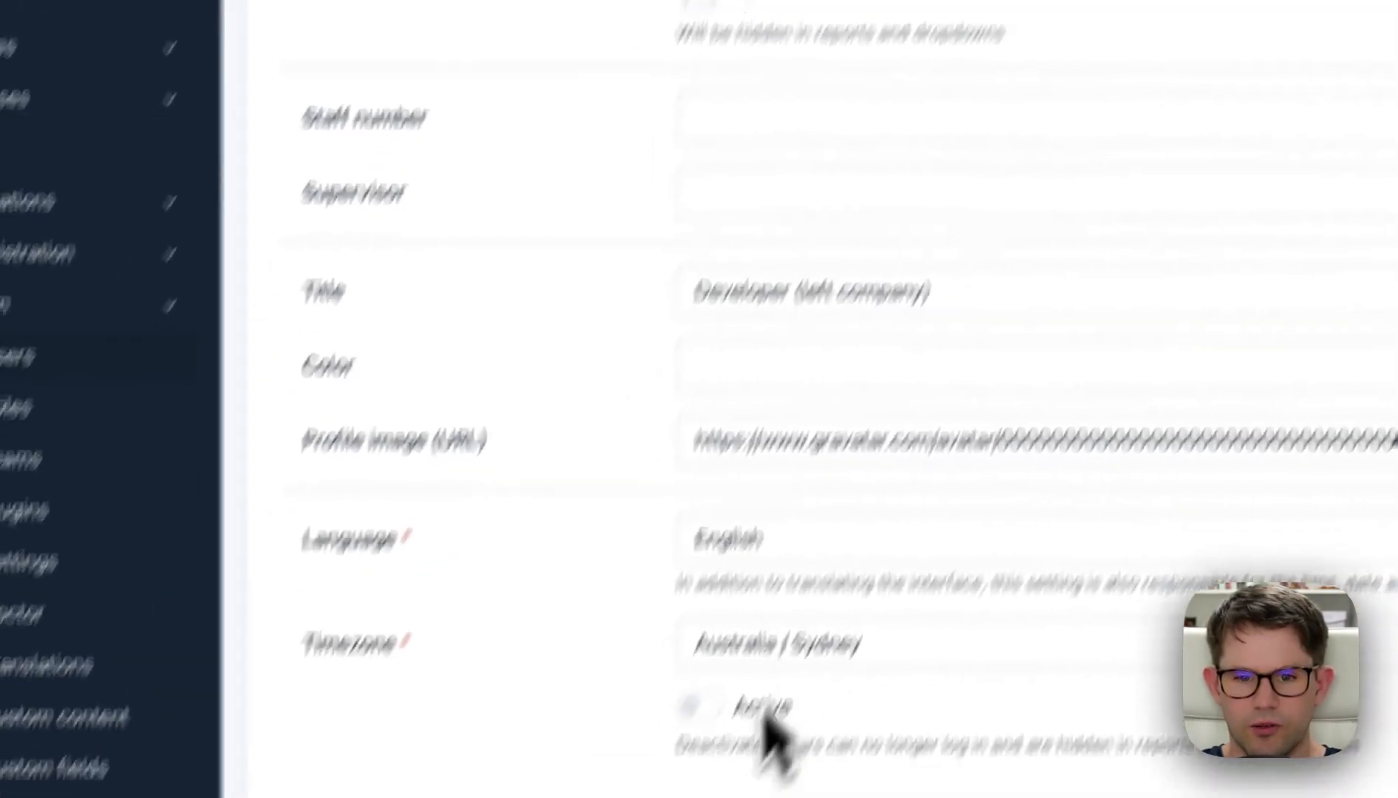
Switch Chris Deactive to Active, save the profile, and return to the six-entry user list.
click(792, 554)
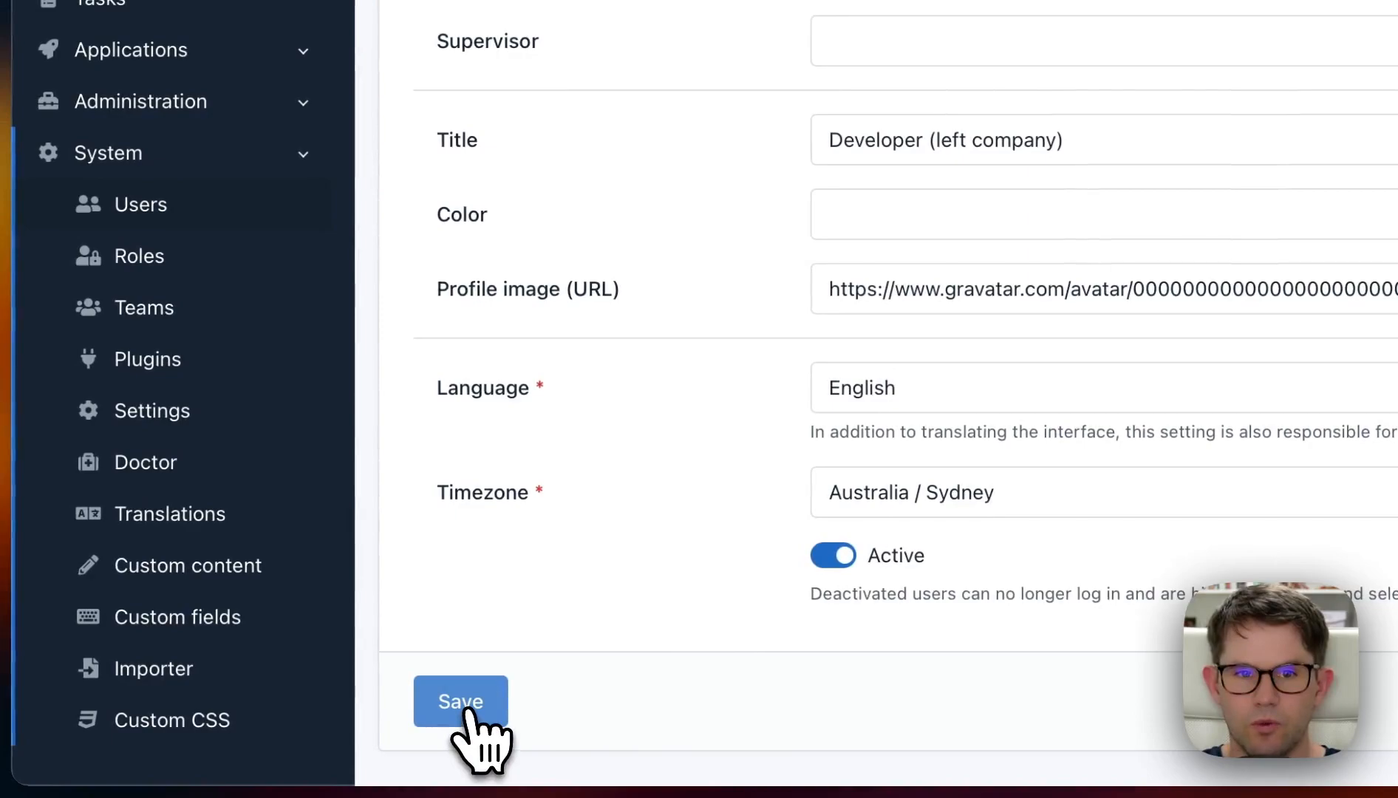
click(460, 702)
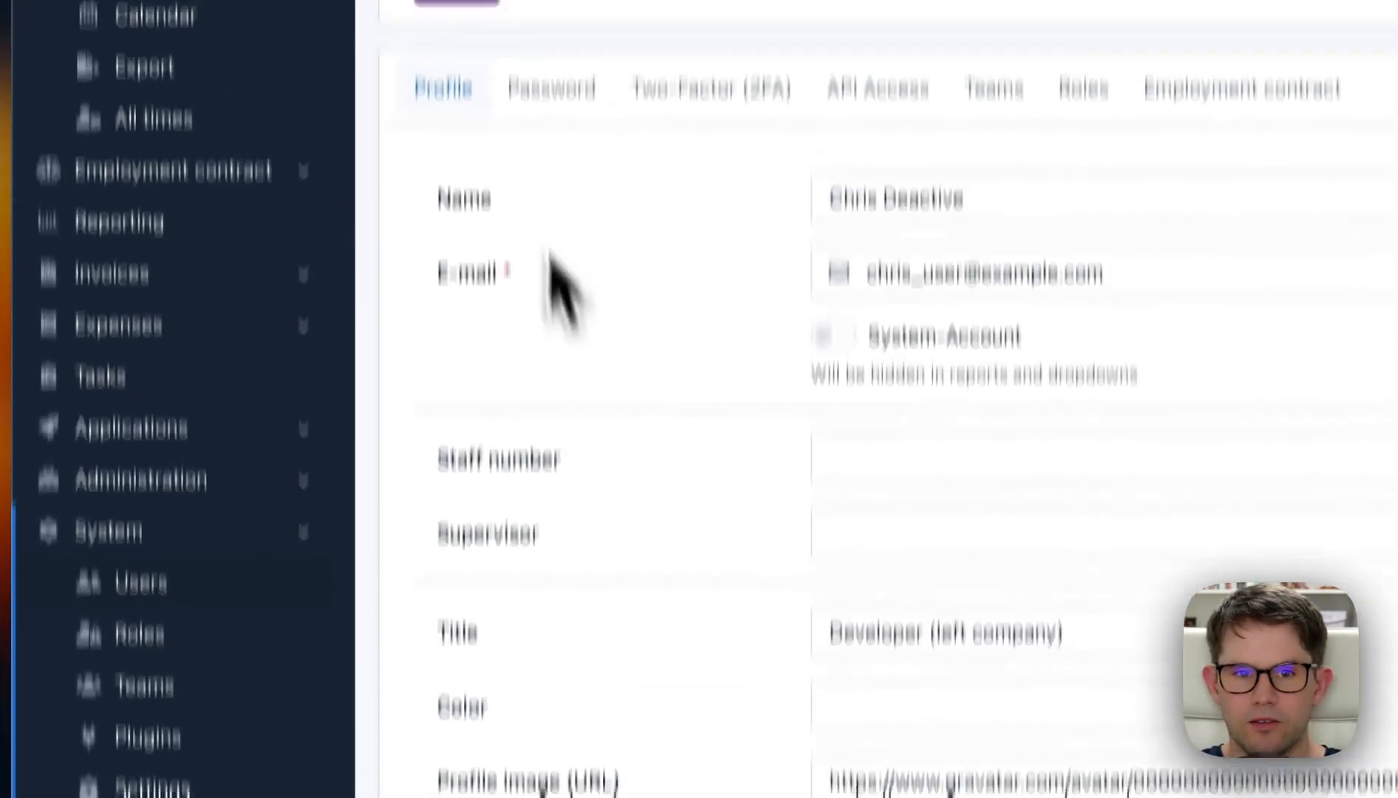
scroll(down, 3)
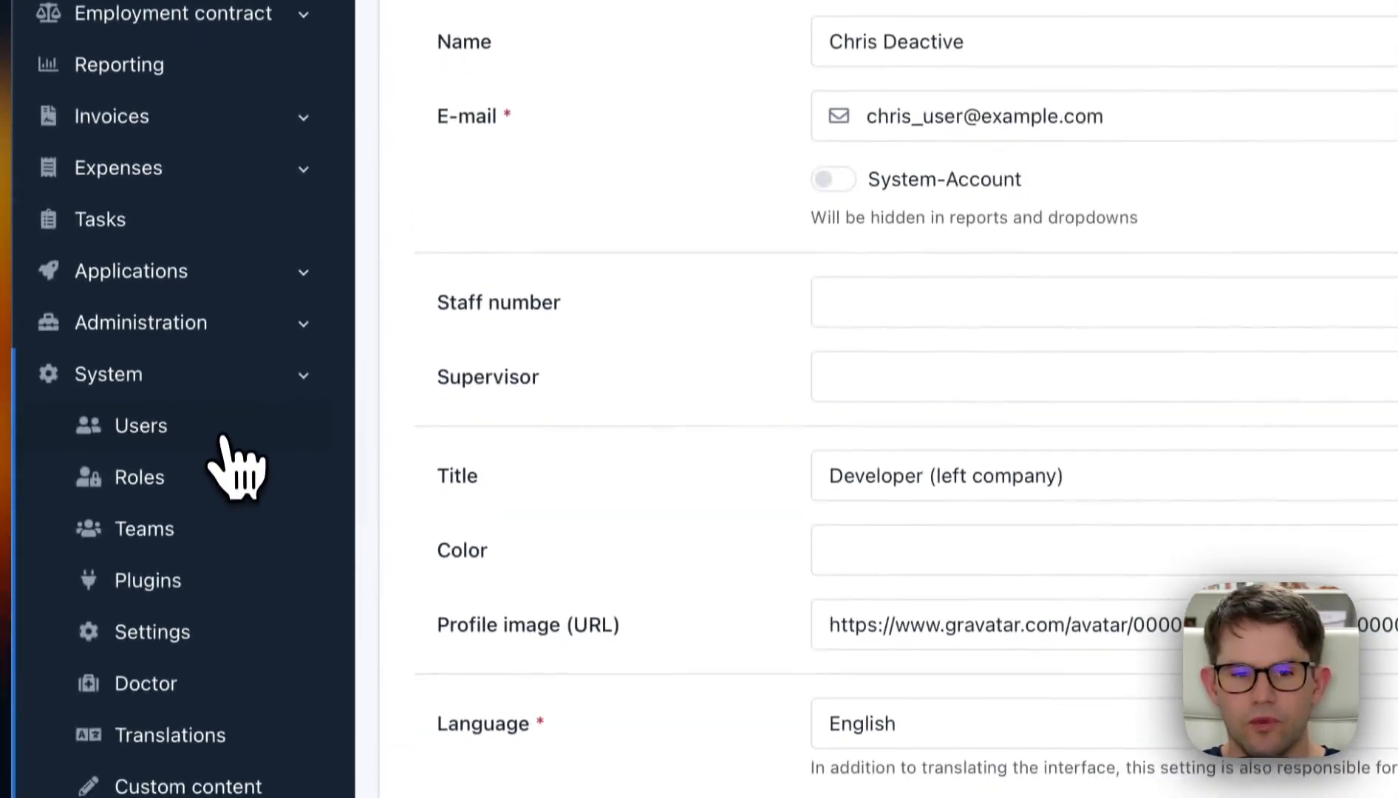
click(141, 425)
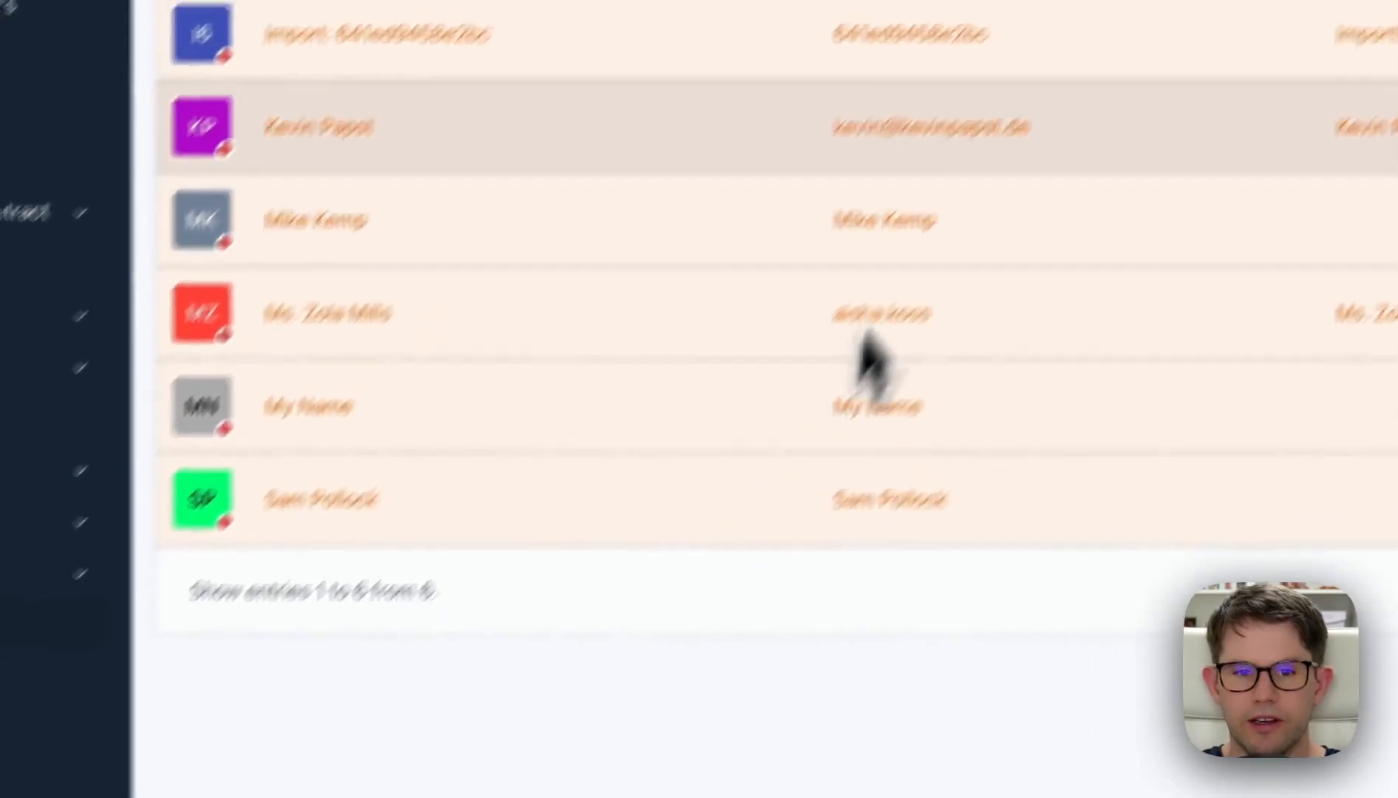